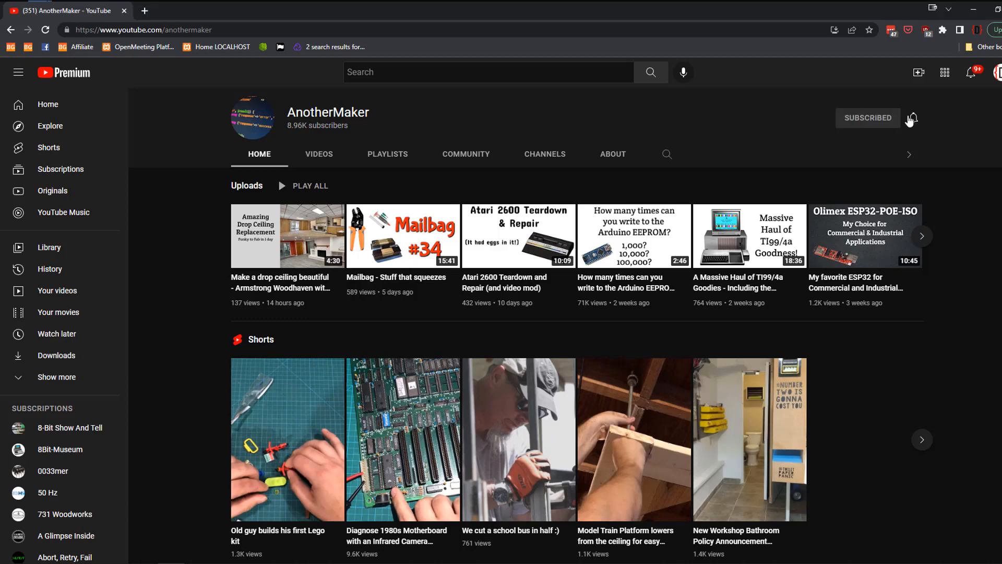
# - Turn on notifications for all AnotherMaker uploads, then scroll through the page
pyautogui.click(912, 119)
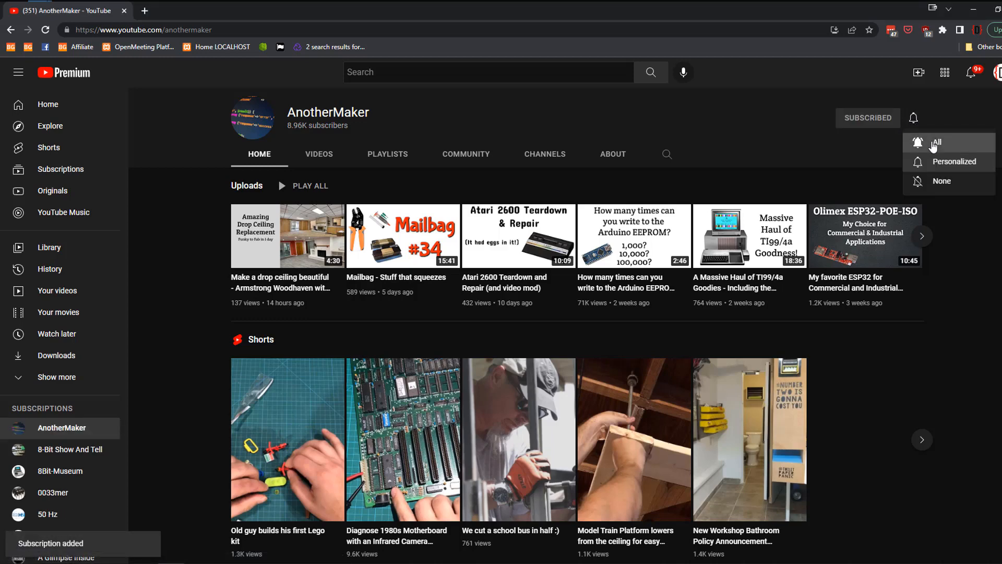
pyautogui.click(61, 169)
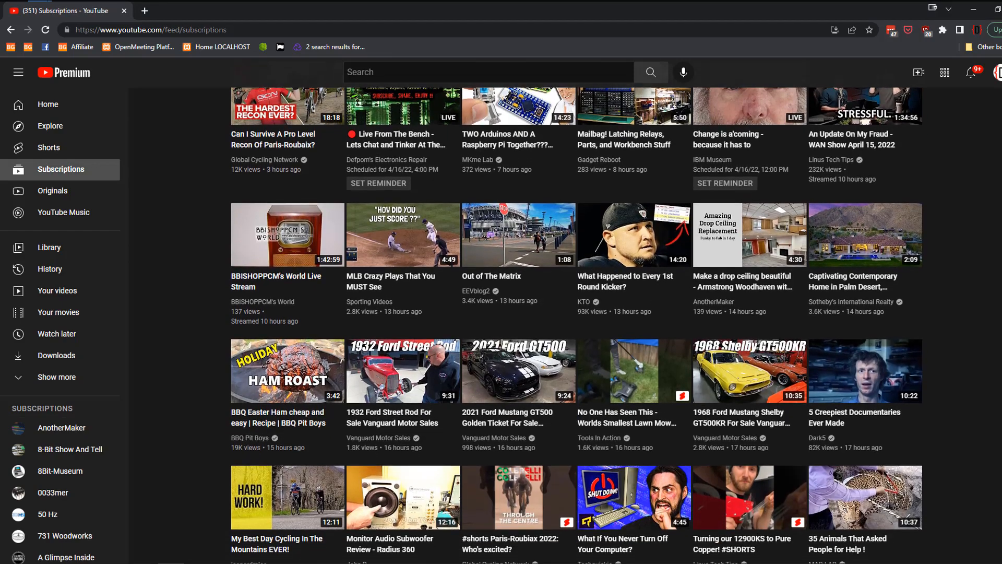
pyautogui.scroll(-3)
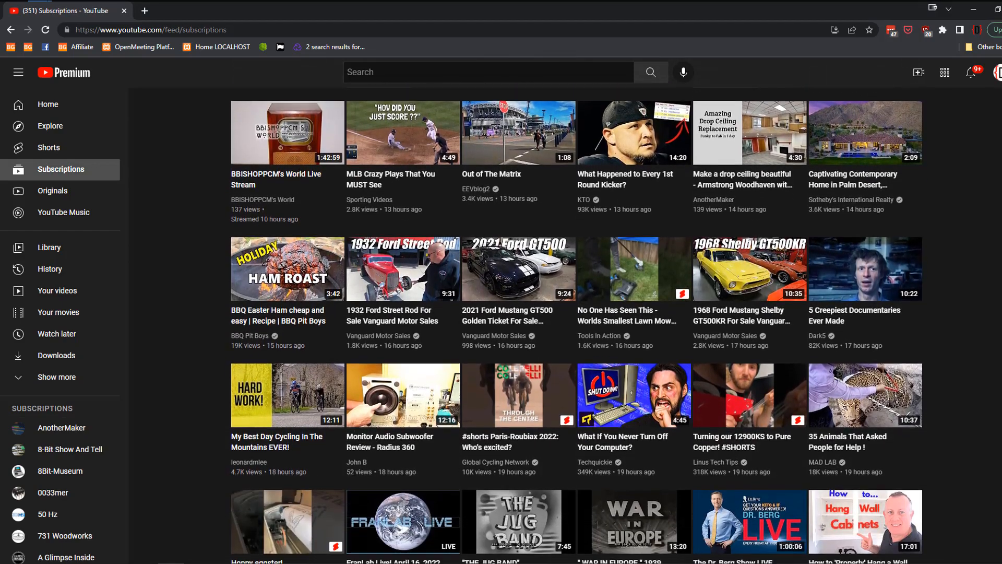
pyautogui.scroll(-3)
pyautogui.write('former friend creates logo pcb')
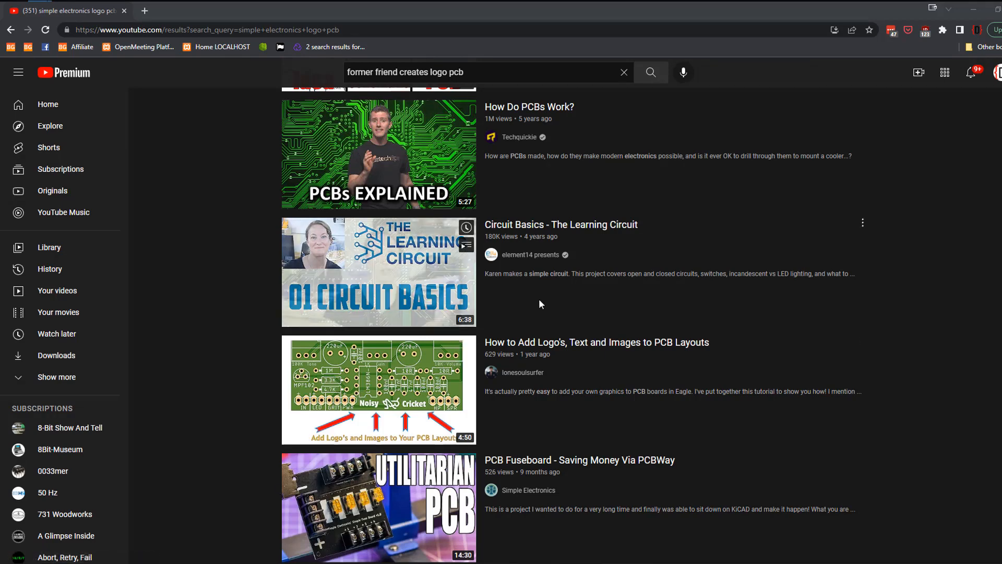
pyautogui.scroll(3)
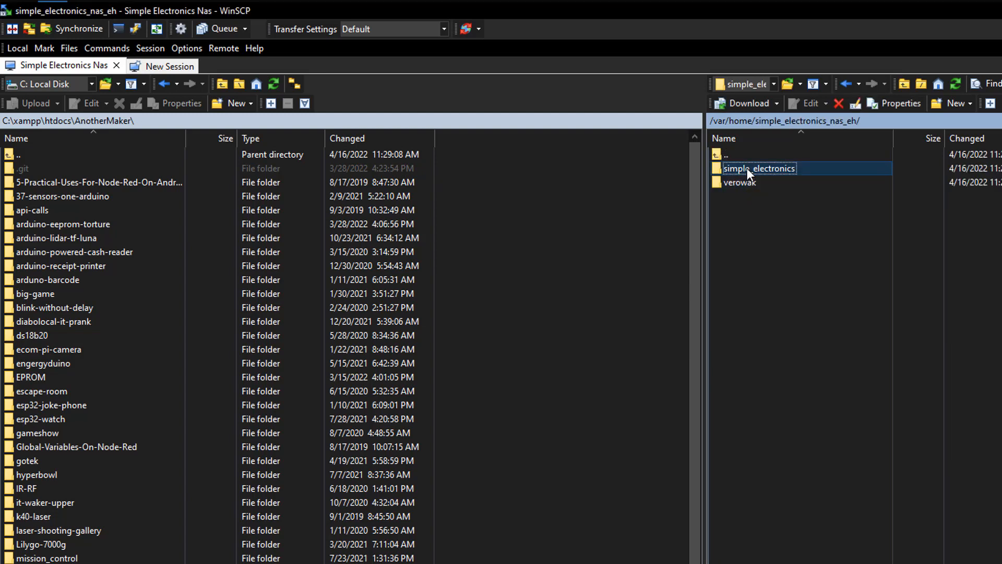
# - Browse the server through simple_electronics, important files, gerber_files, then logo_pcbs
pyautogui.doubleClick(760, 168)
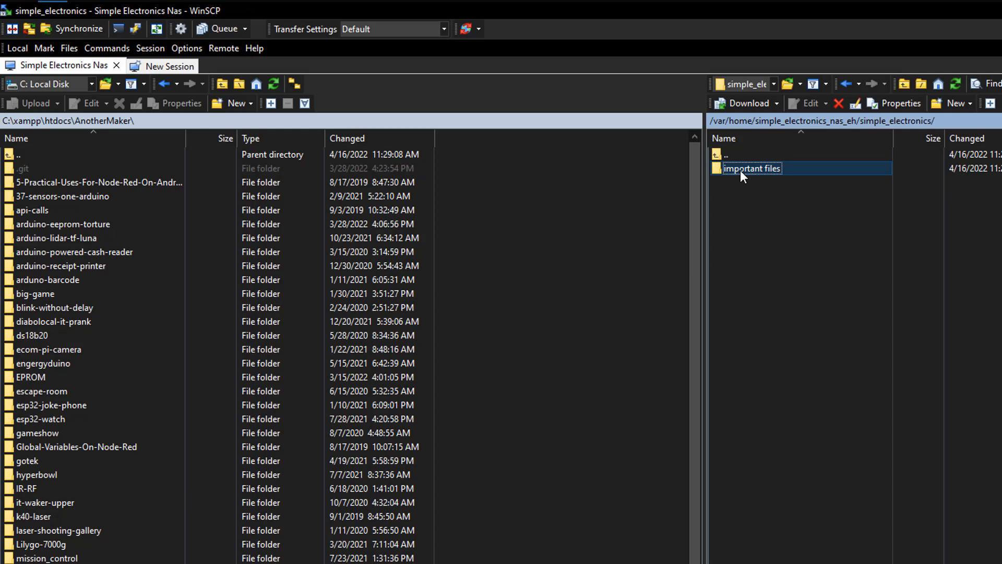
pyautogui.doubleClick(752, 169)
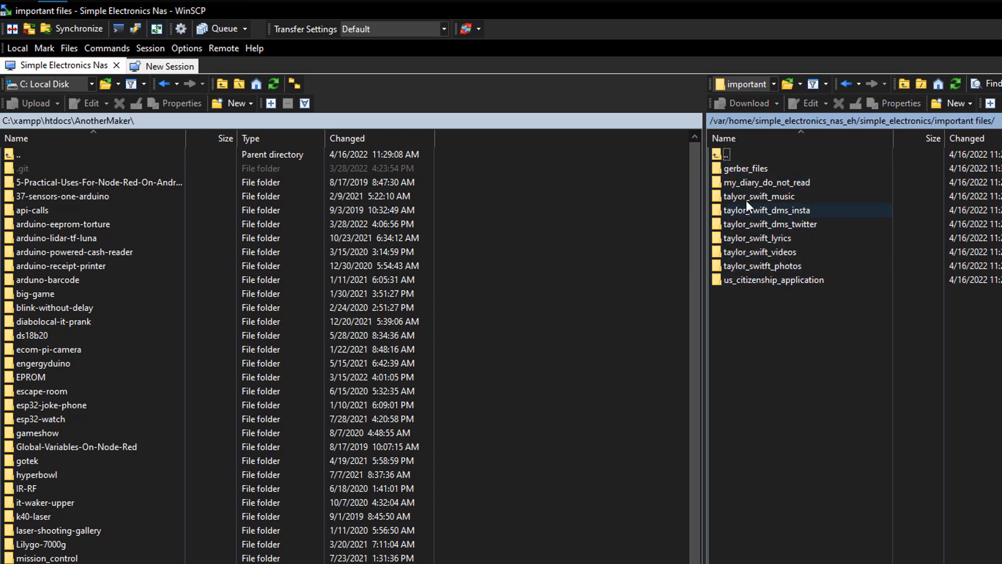
pyautogui.doubleClick(745, 168)
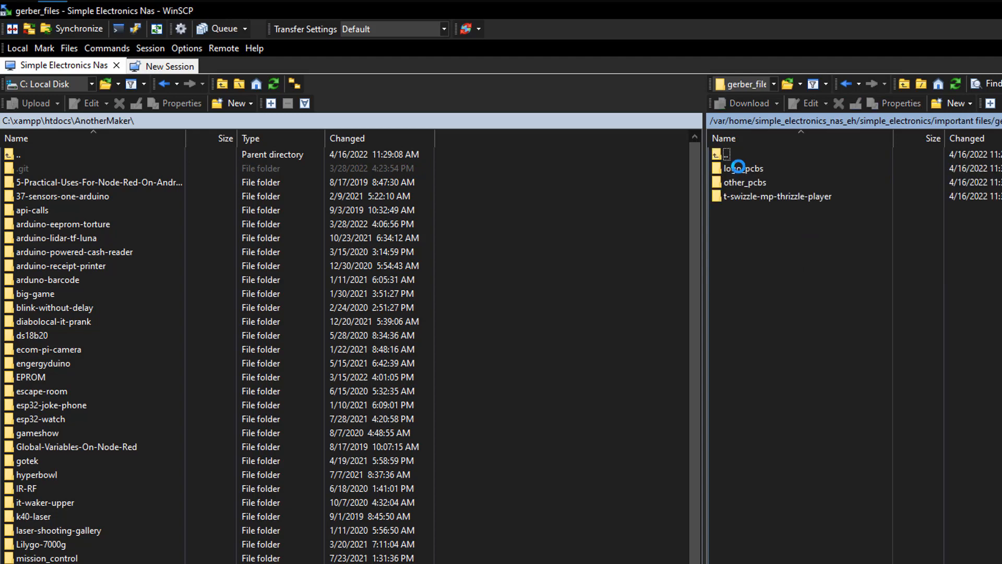
pyautogui.doubleClick(744, 169)
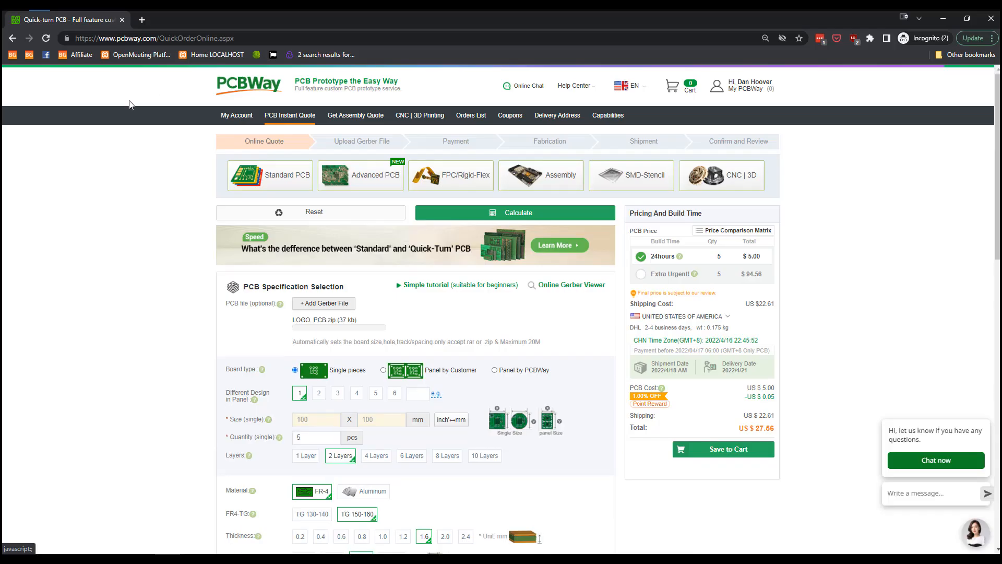
# - Upload the logo PCB Gerber, accept the surface-finish change, and set quantity to 15
pyautogui.click(323, 303)
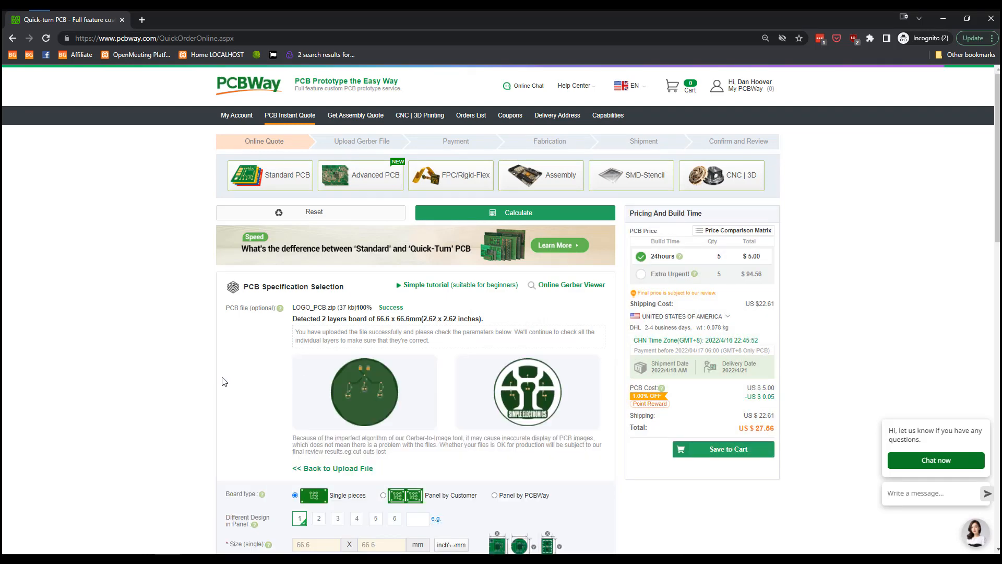
pyautogui.scroll(-3)
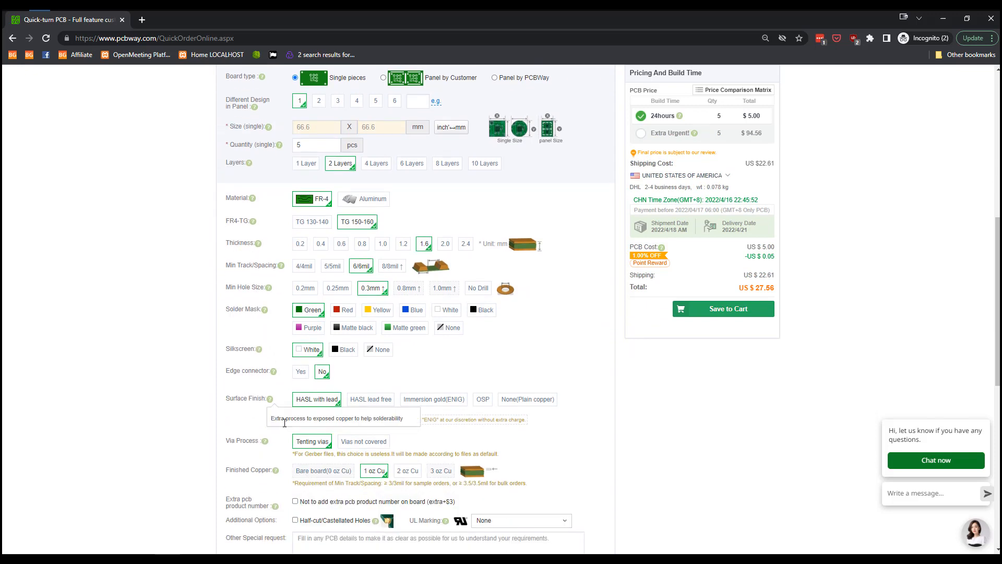
pyautogui.click(299, 419)
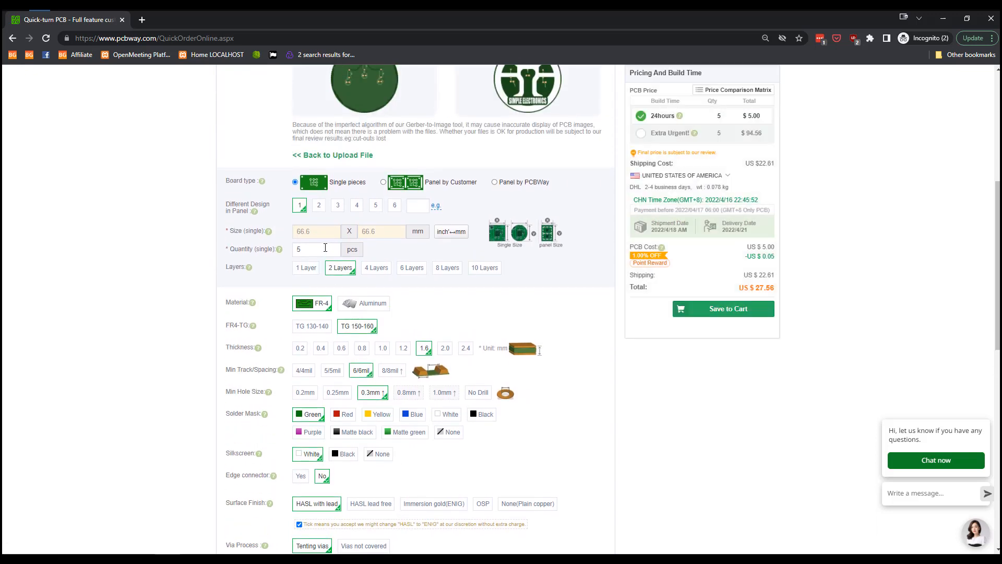
pyautogui.click(325, 249)
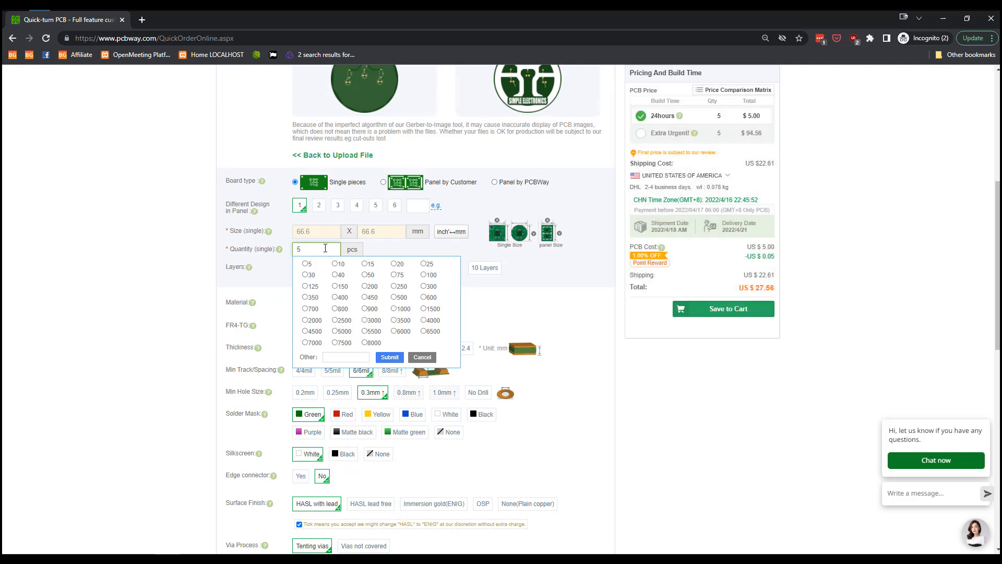
pyautogui.click(369, 263)
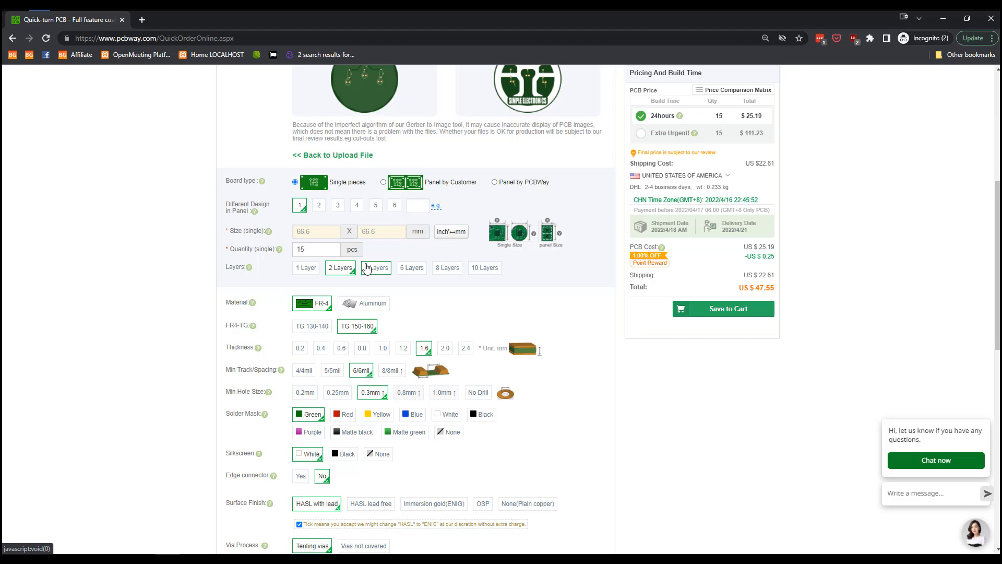
pyautogui.click(64, 11)
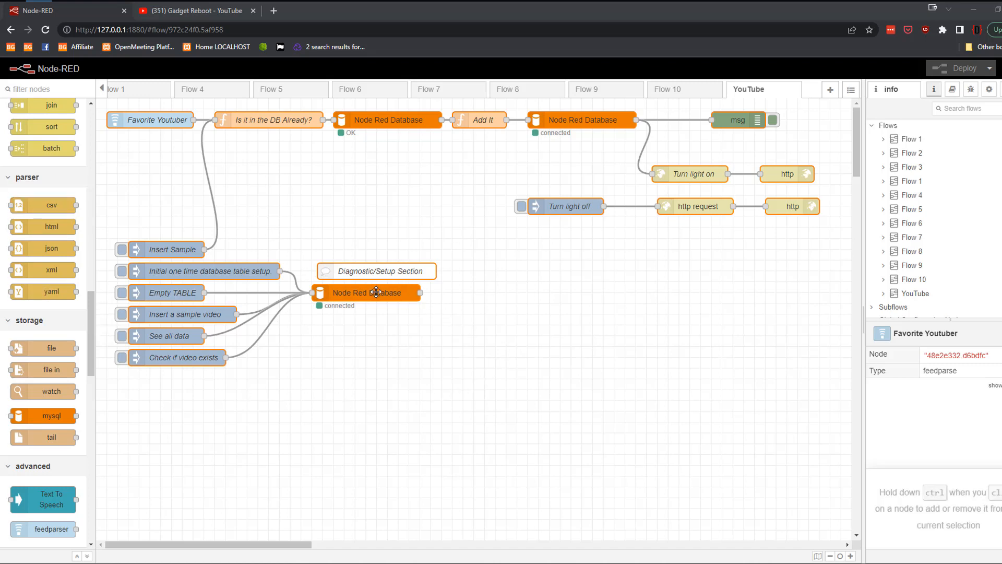
pyautogui.moveTo(43, 205)
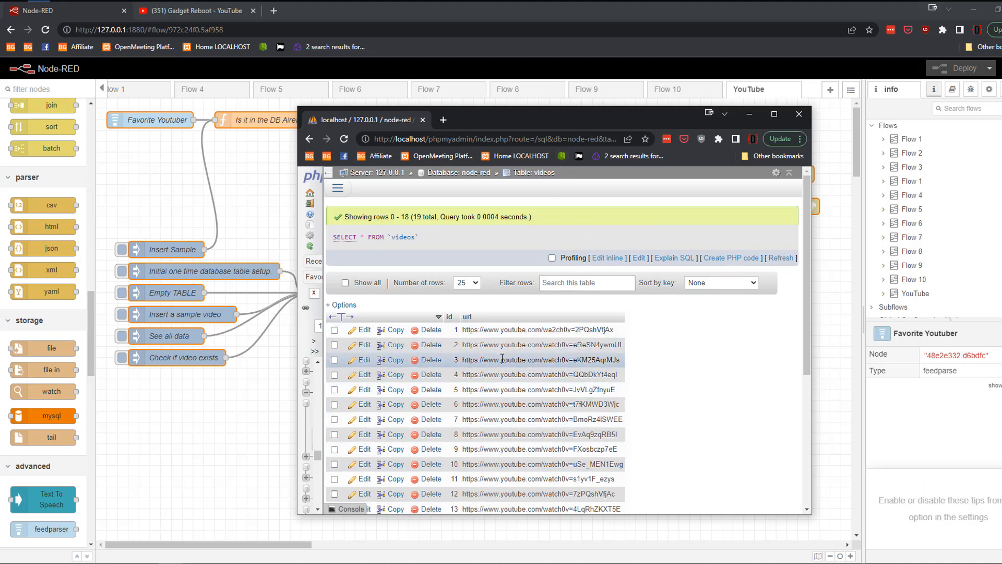
# - Minimize the phpMyAdmin window showing the videos table
pyautogui.click(798, 114)
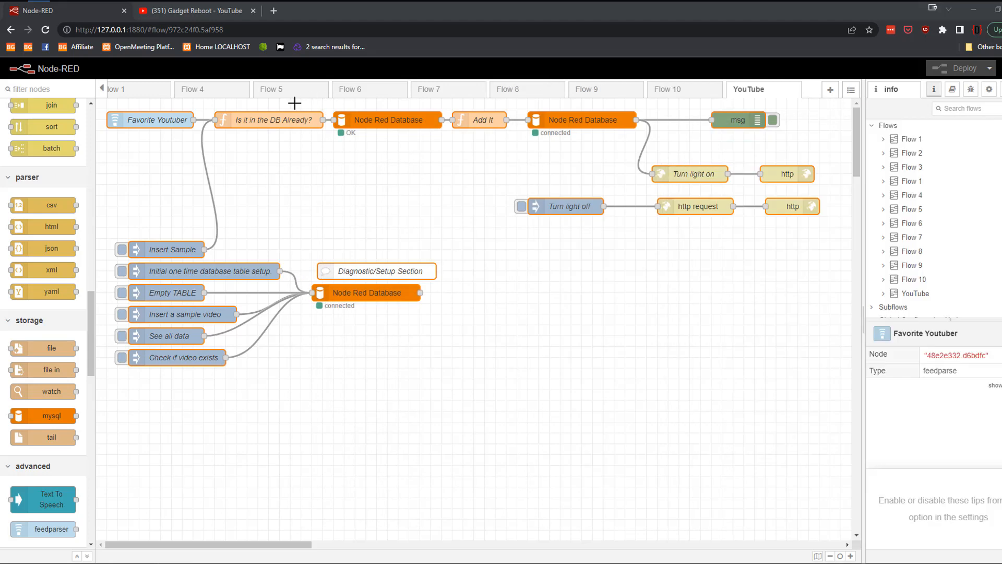
# - Check the Favorite Youtuber node's channel feed URL and 5-minute refresh, then close it
pyautogui.doubleClick(153, 120)
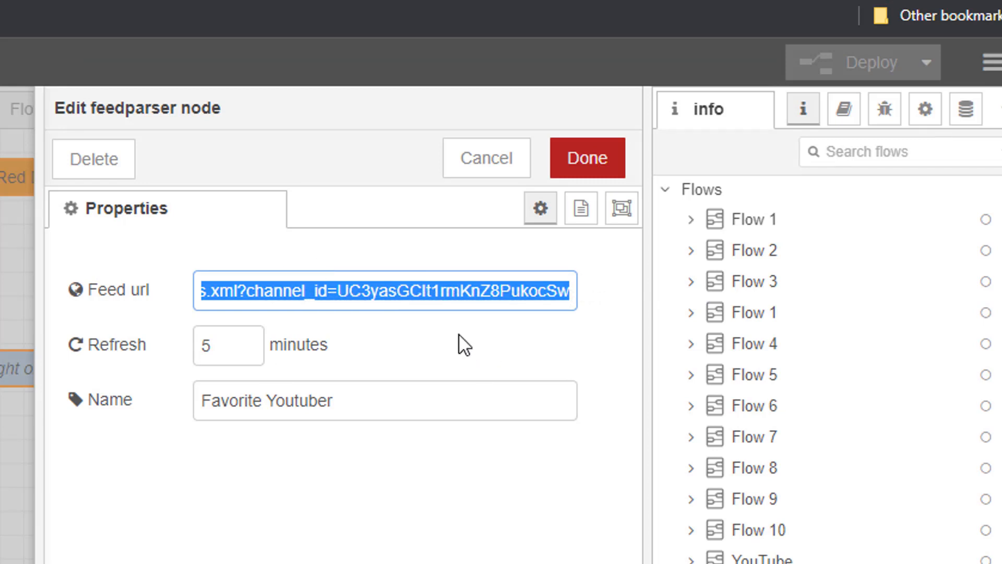
pyautogui.moveTo(308, 448)
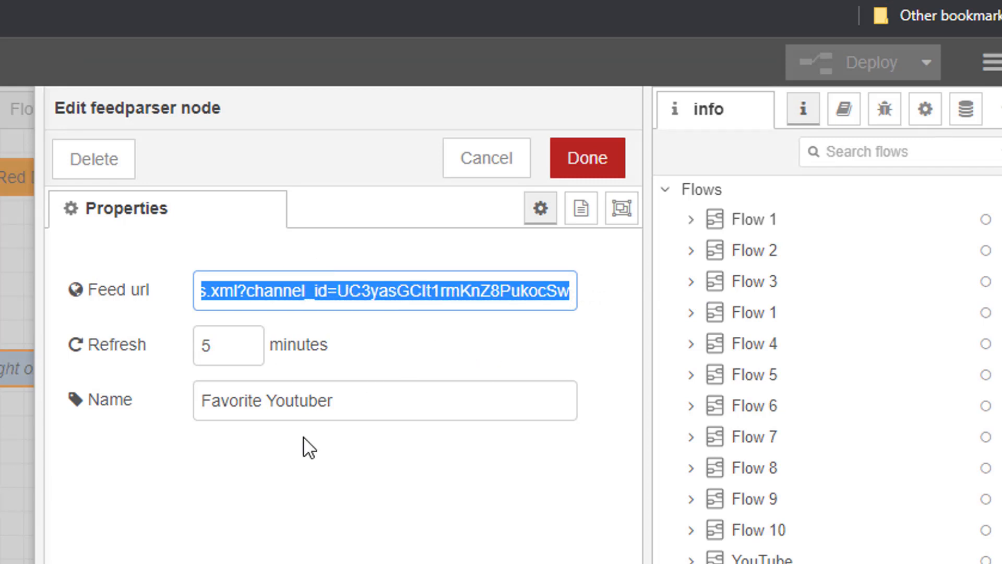
pyautogui.click(586, 158)
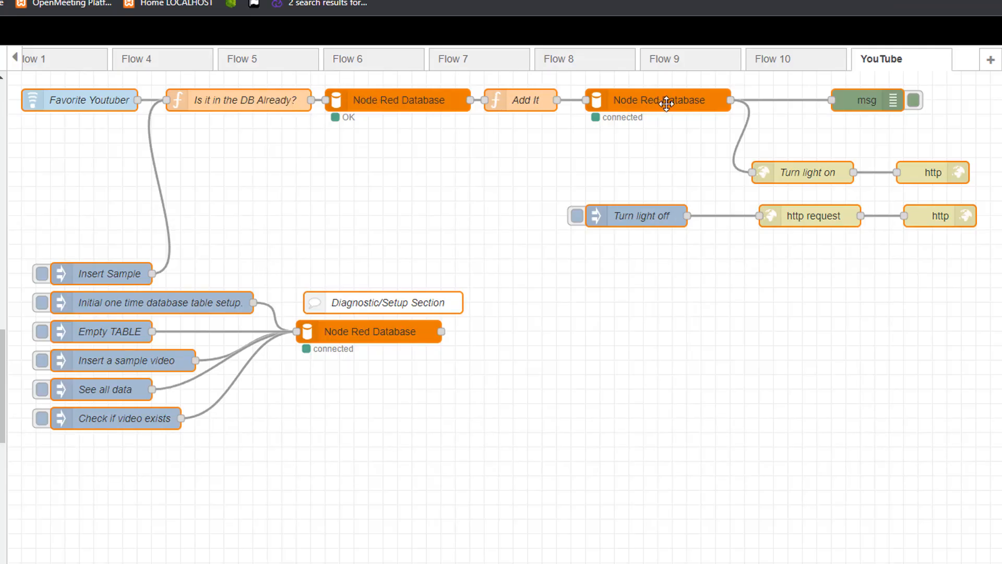
pyautogui.moveTo(719, 348)
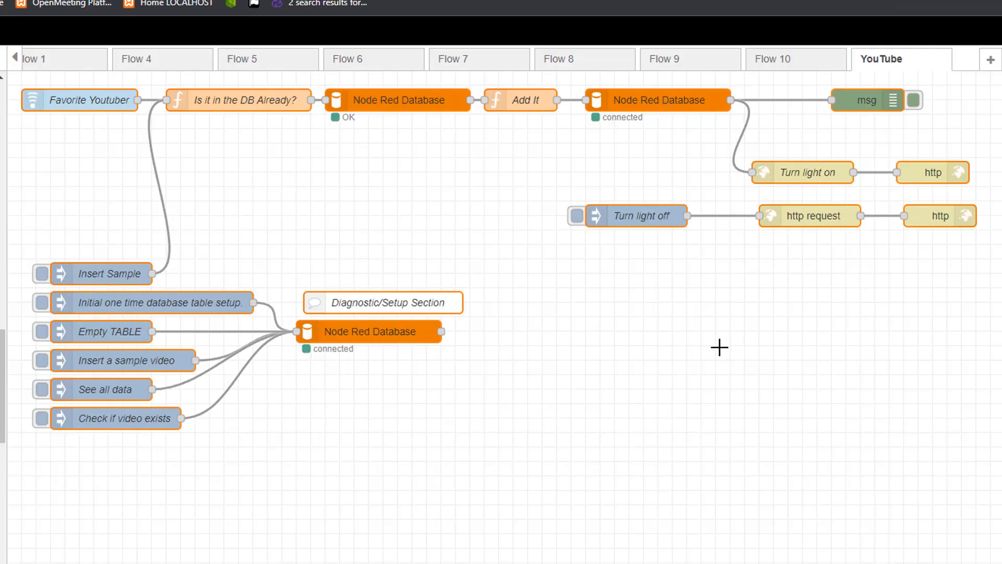
pyautogui.moveTo(703, 373)
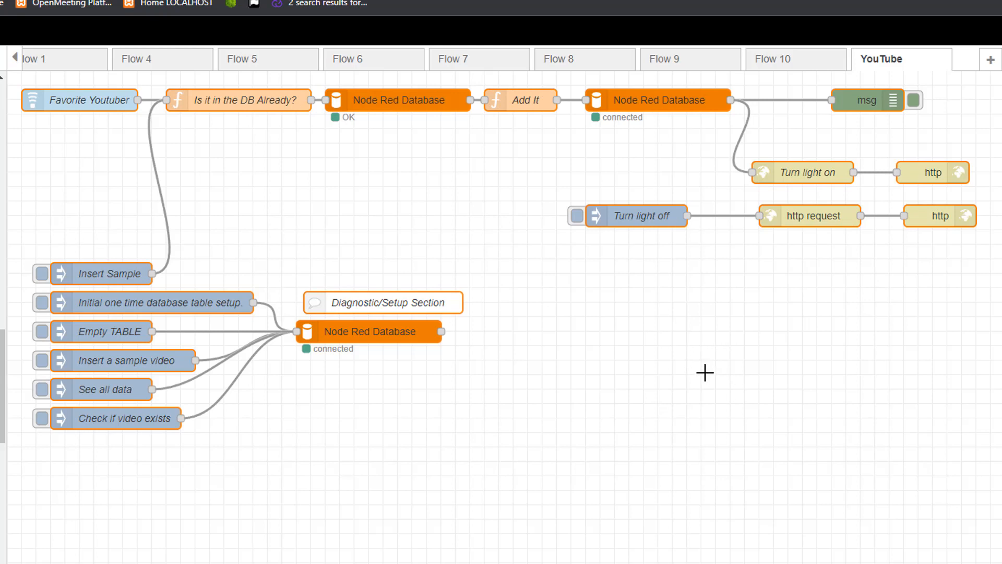
pyautogui.moveTo(692, 148)
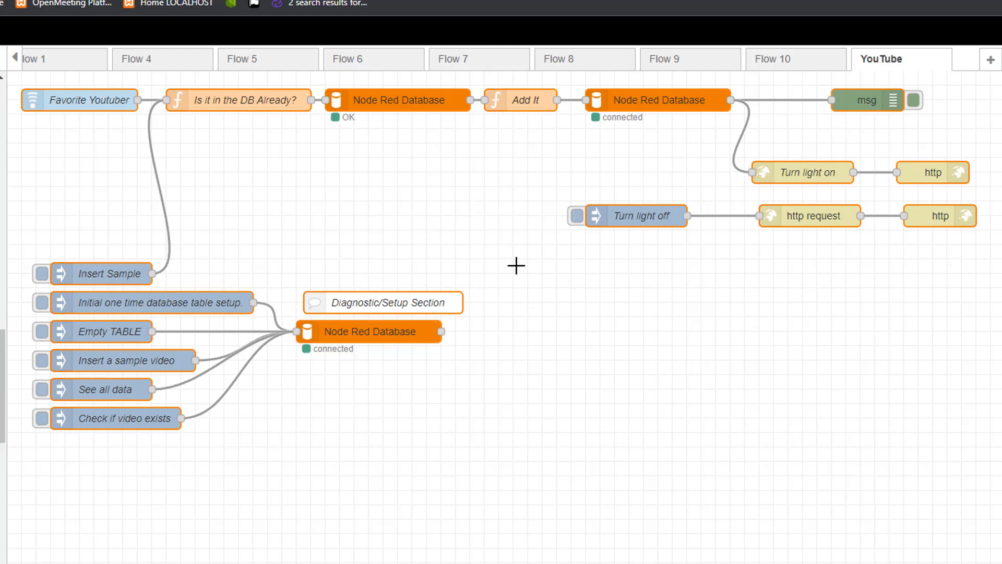
pyautogui.moveTo(761, 171)
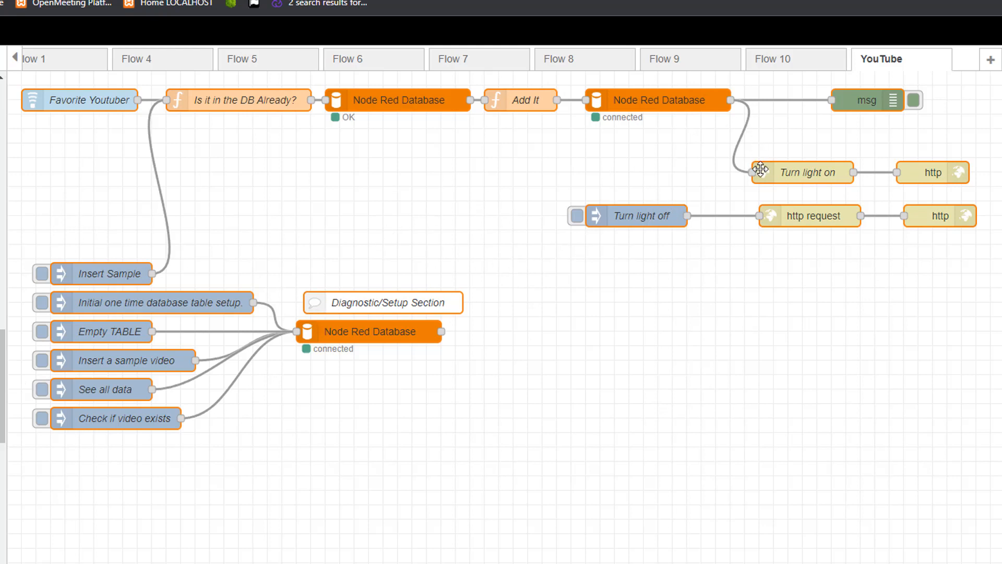
pyautogui.click(136, 370)
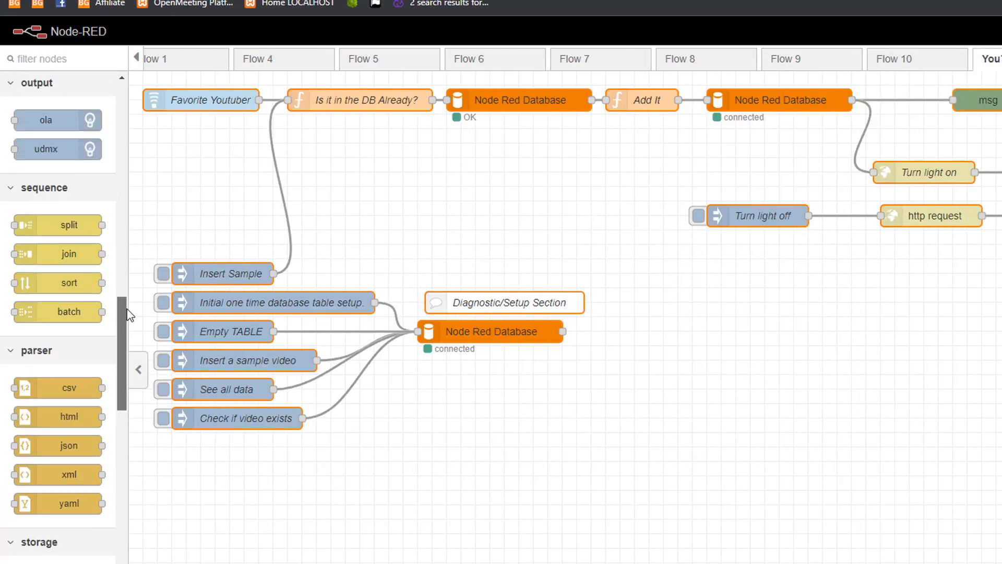
pyautogui.scroll(-3)
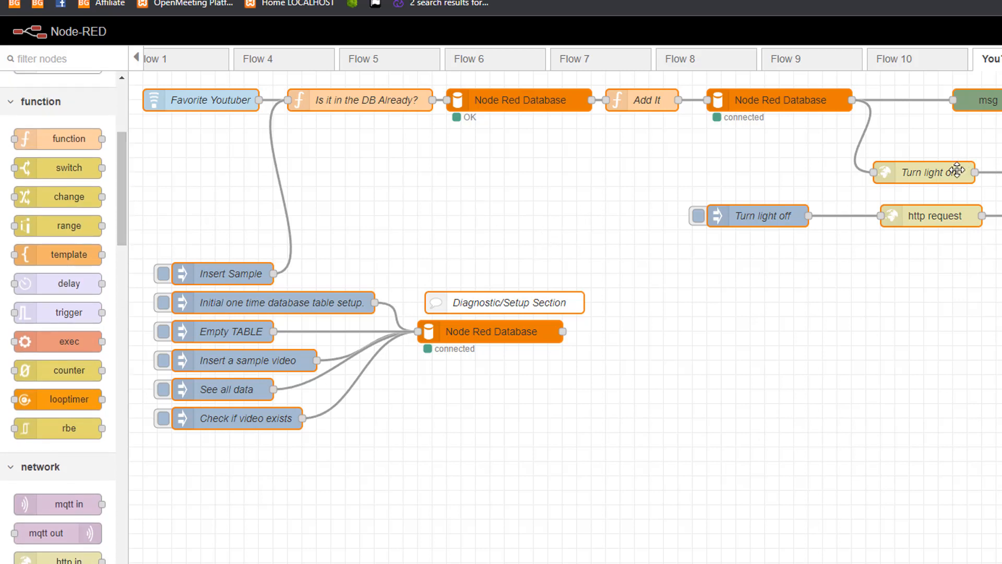
pyautogui.moveTo(783, 238)
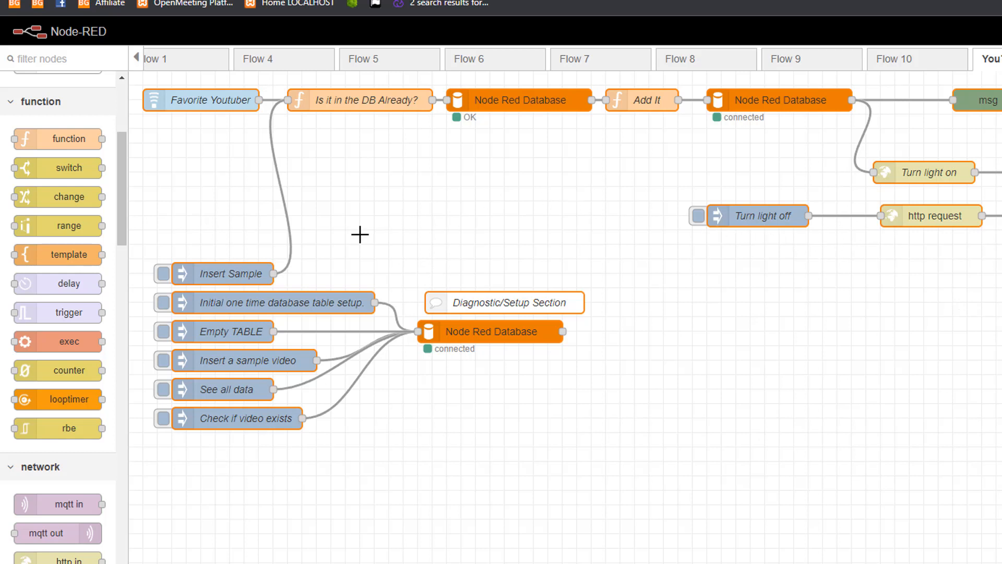
pyautogui.moveTo(341, 229)
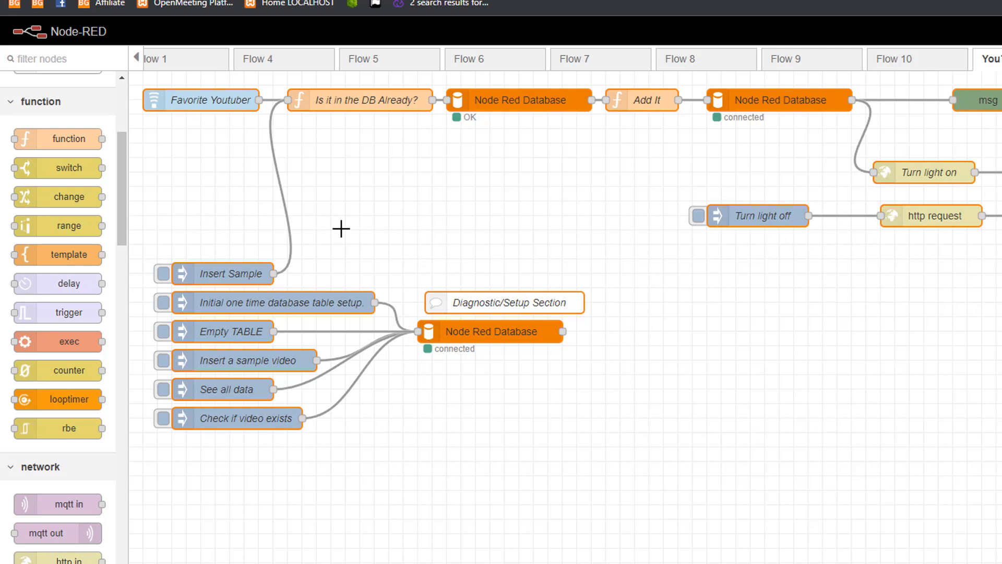
pyautogui.doubleClick(201, 99)
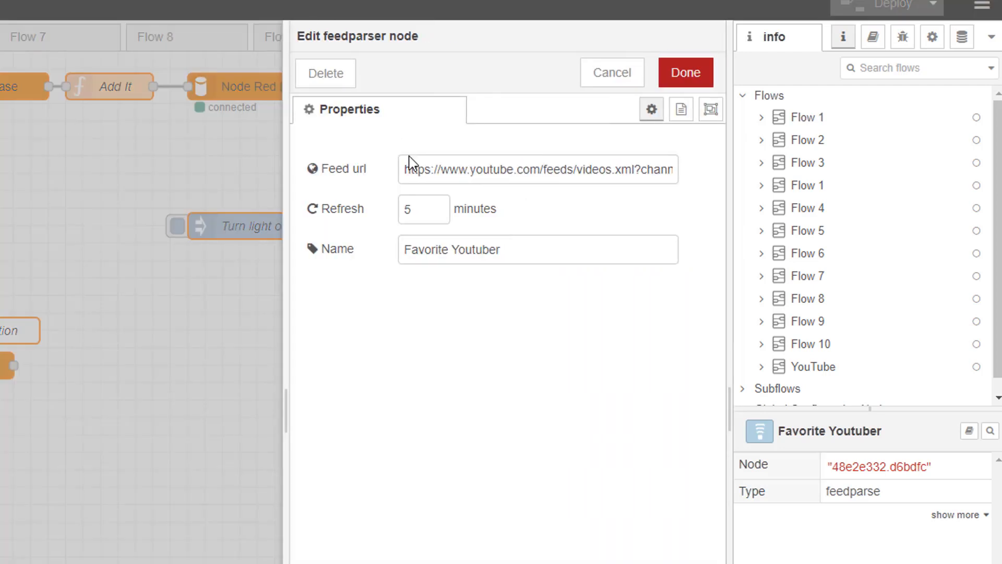
pyautogui.click(537, 168)
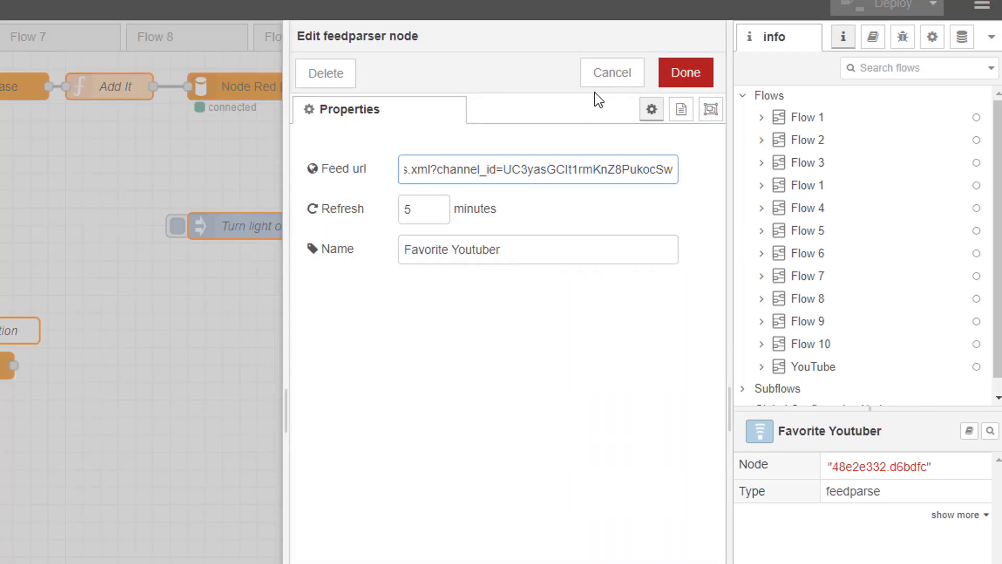
pyautogui.click(685, 72)
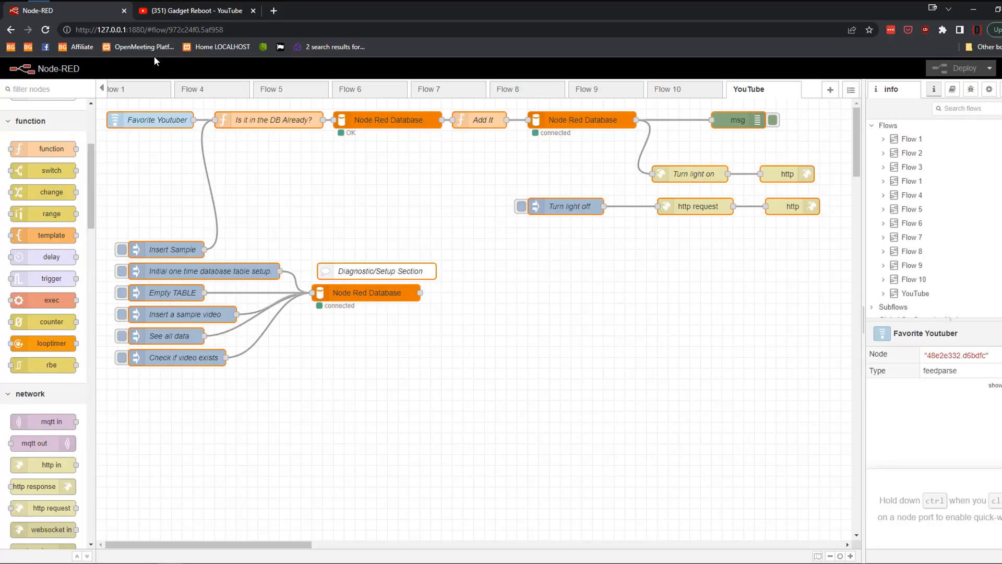
# - Reach the Gadget Reboot channel through its newest Mailbag video and copy its channel ID
pyautogui.click(195, 10)
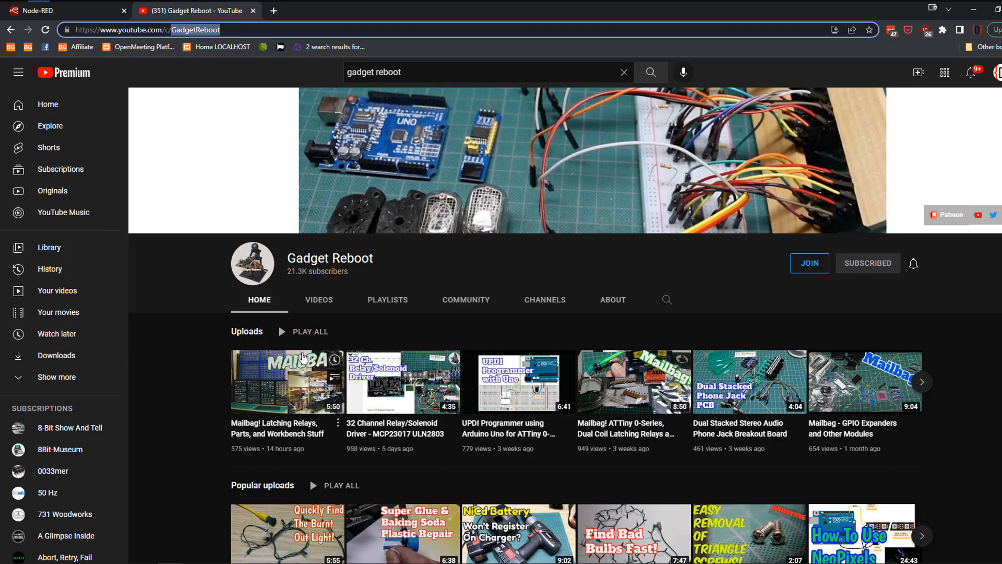
pyautogui.click(319, 299)
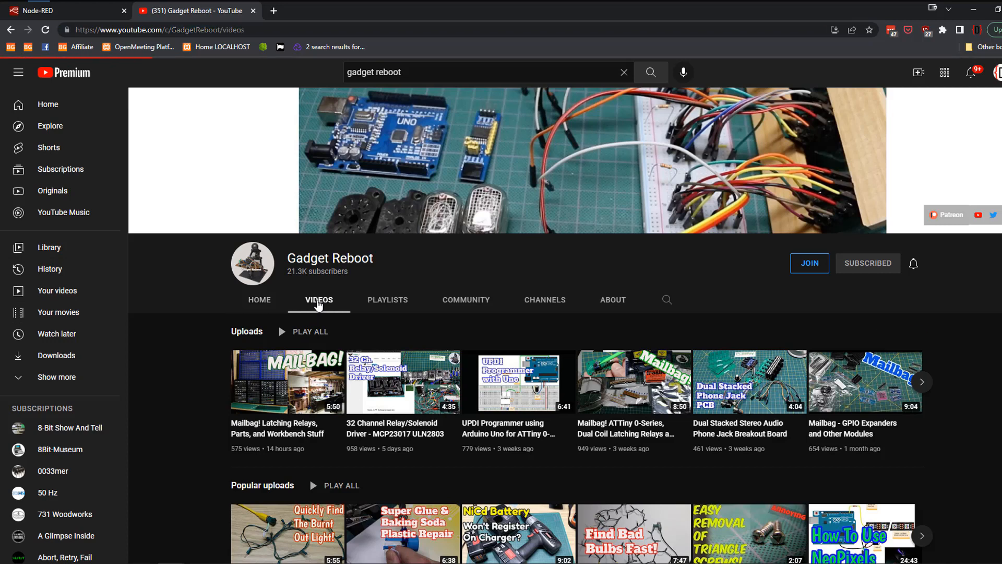
pyautogui.click(288, 382)
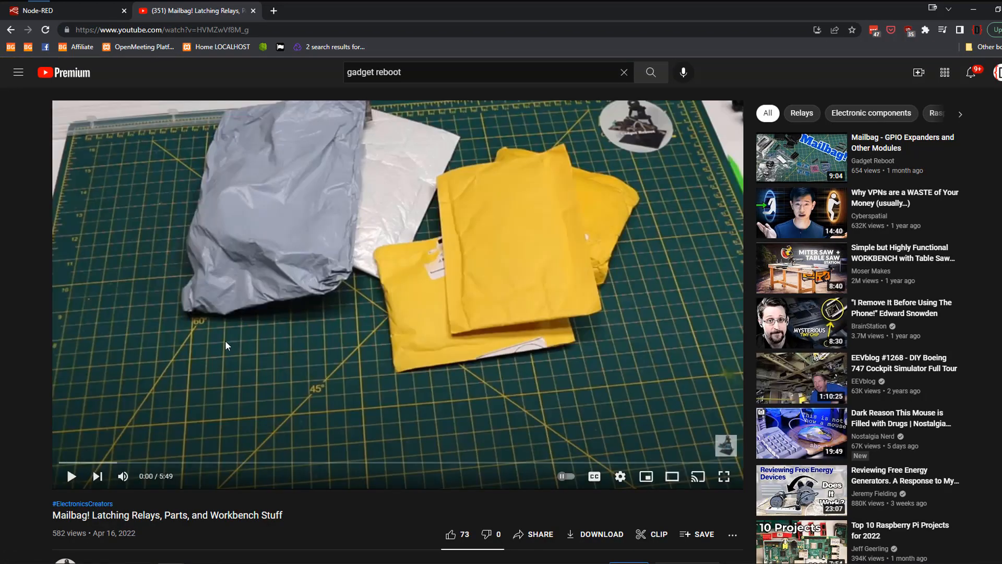
pyautogui.scroll(-3)
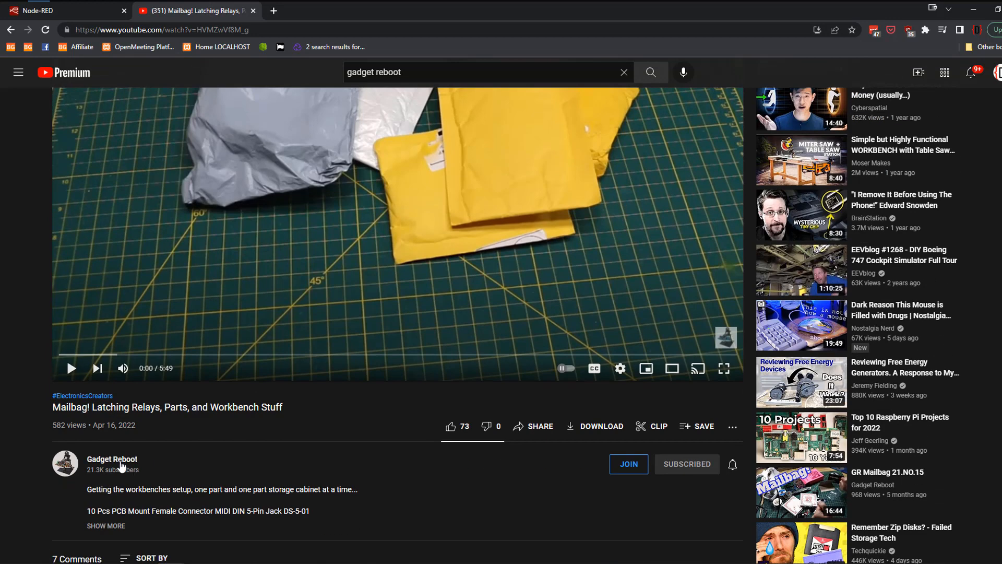
pyautogui.click(111, 459)
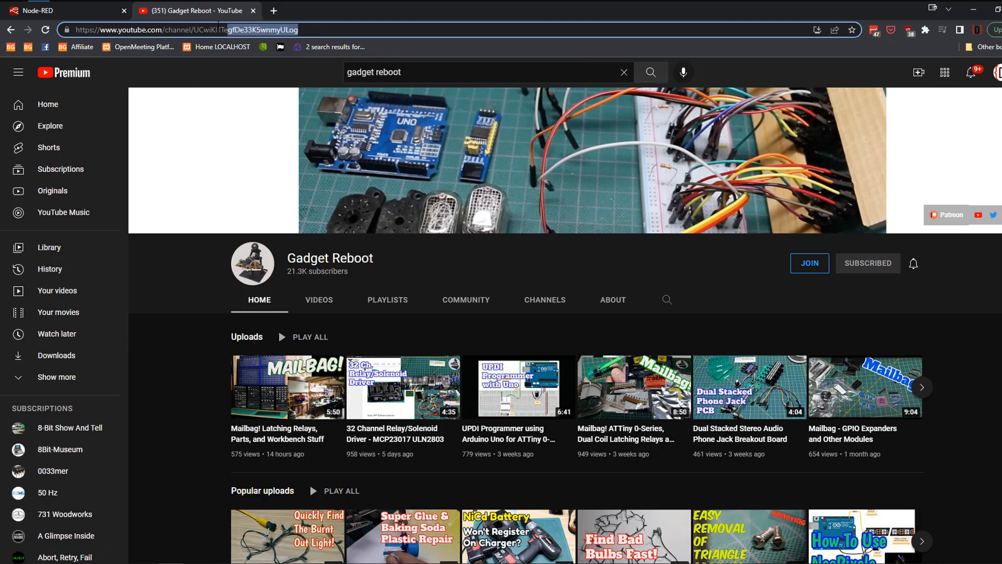
pyautogui.rightClick(179, 30)
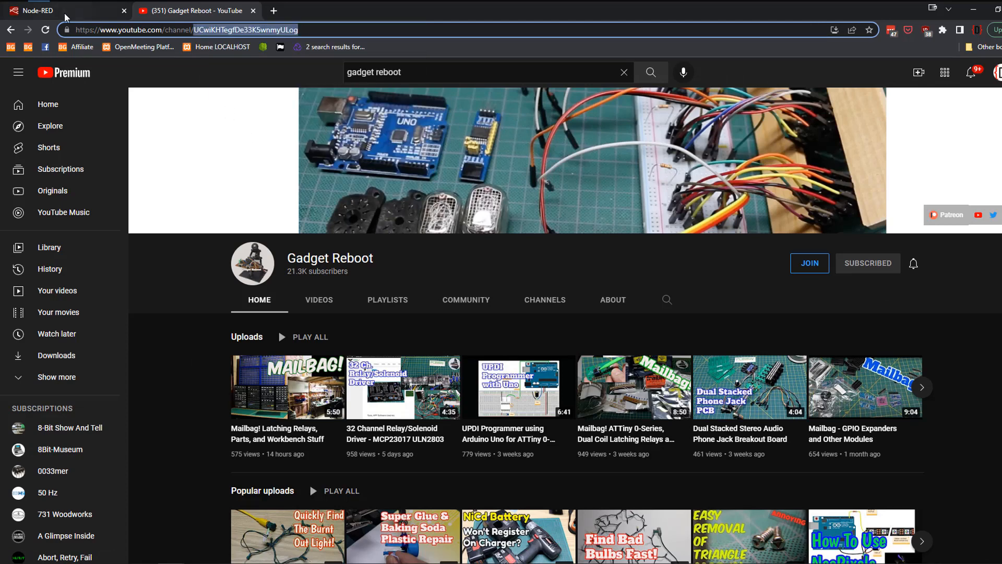
pyautogui.click(58, 11)
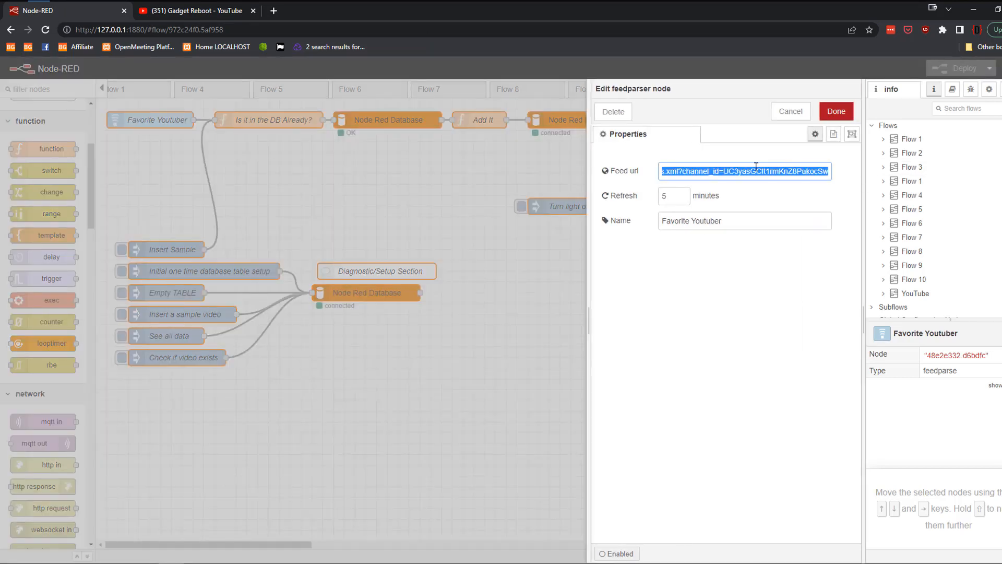
# - Name the feed node 'Gadget Reboot' and confirm its settings
pyautogui.click(723, 171)
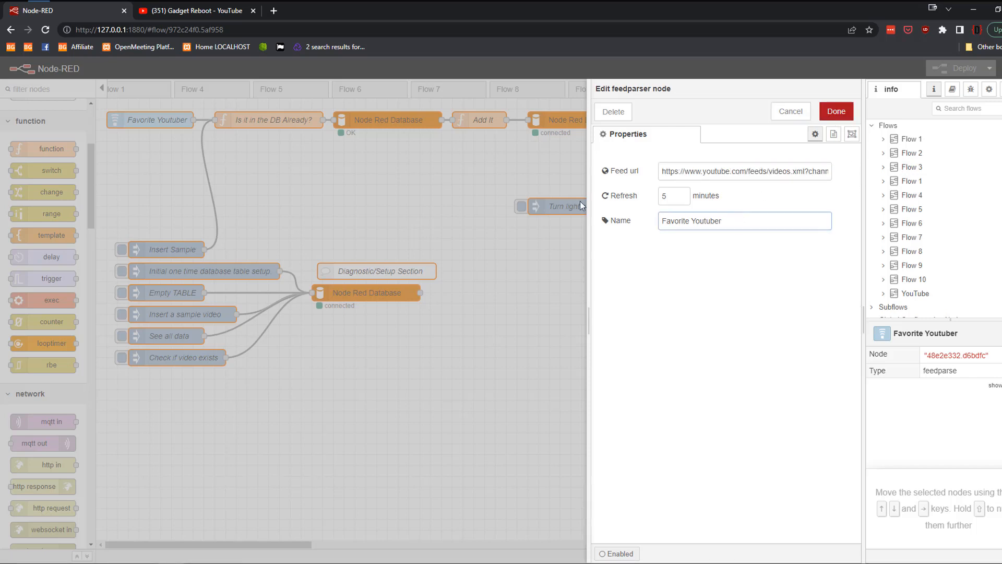
pyautogui.write('Gadget')
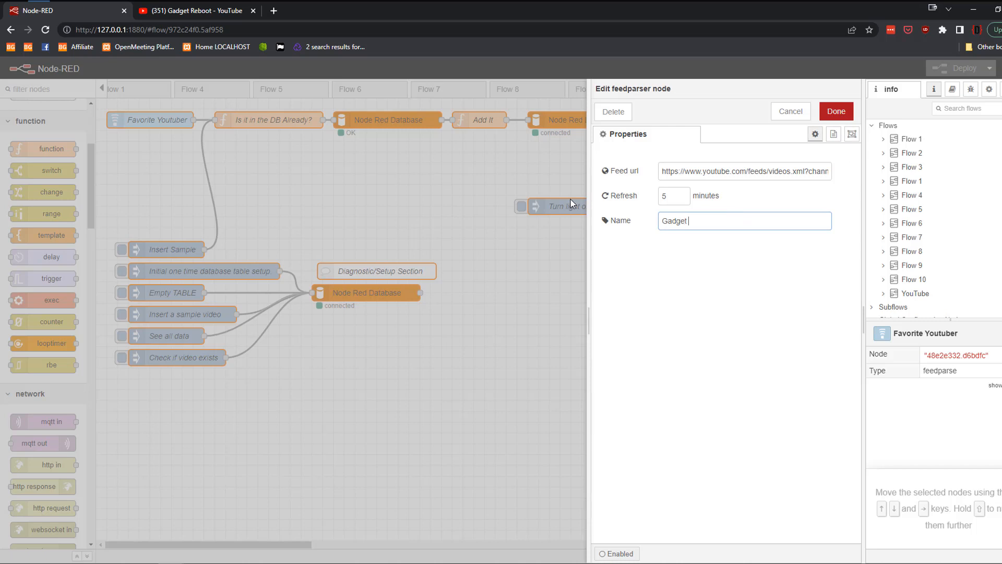
pyautogui.write('Reboot')
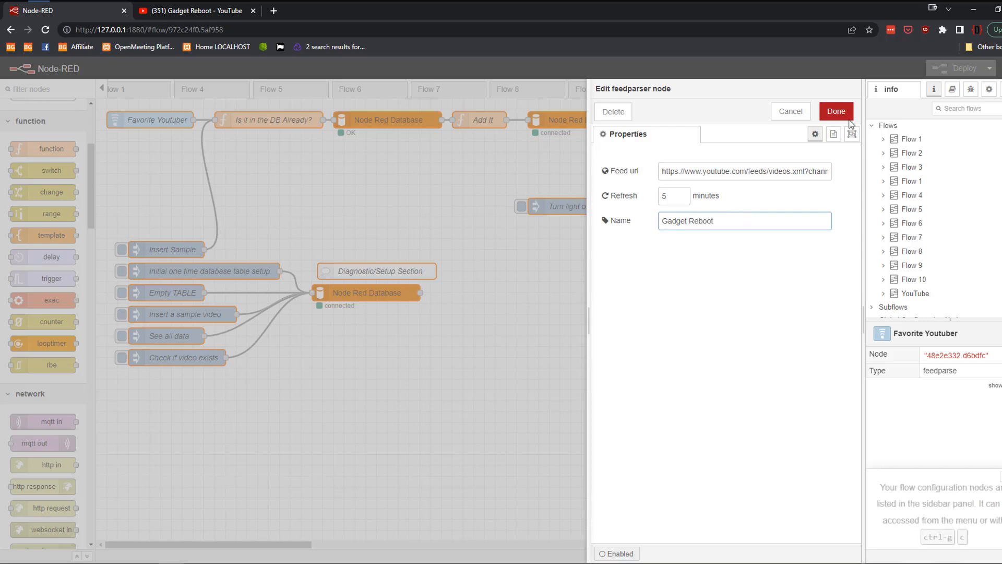
pyautogui.click(835, 111)
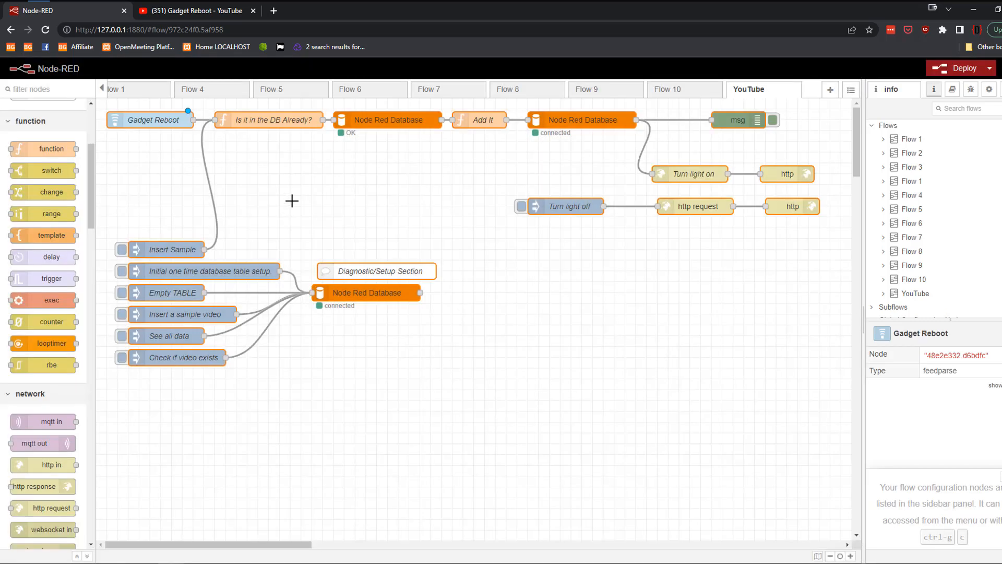
pyautogui.moveTo(495, 248)
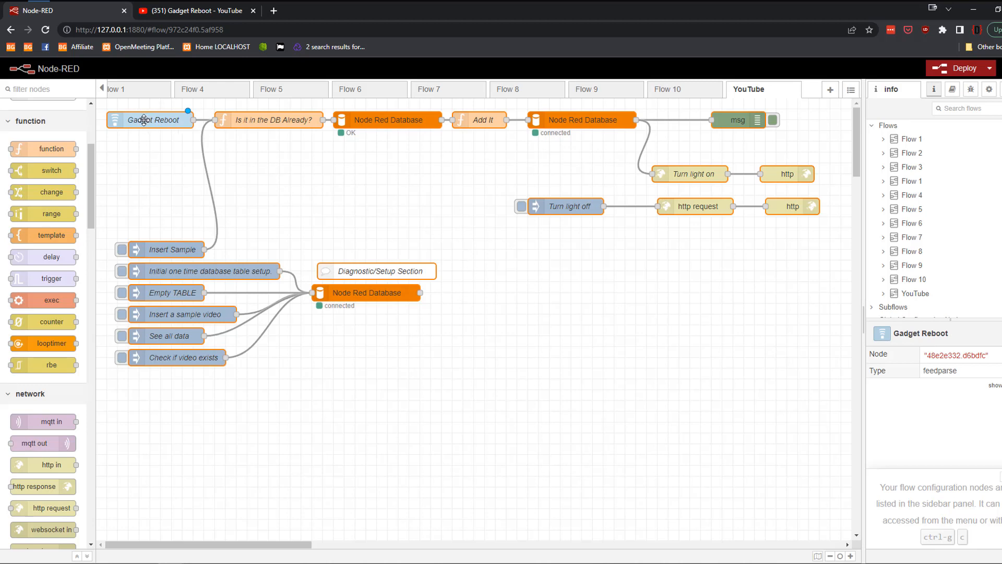
pyautogui.moveTo(239, 122)
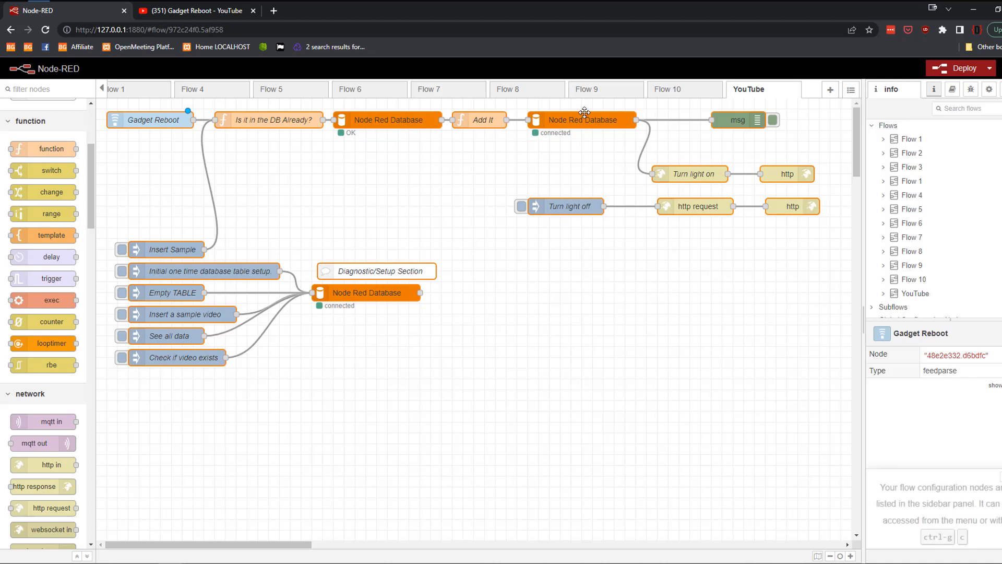
pyautogui.moveTo(785, 177)
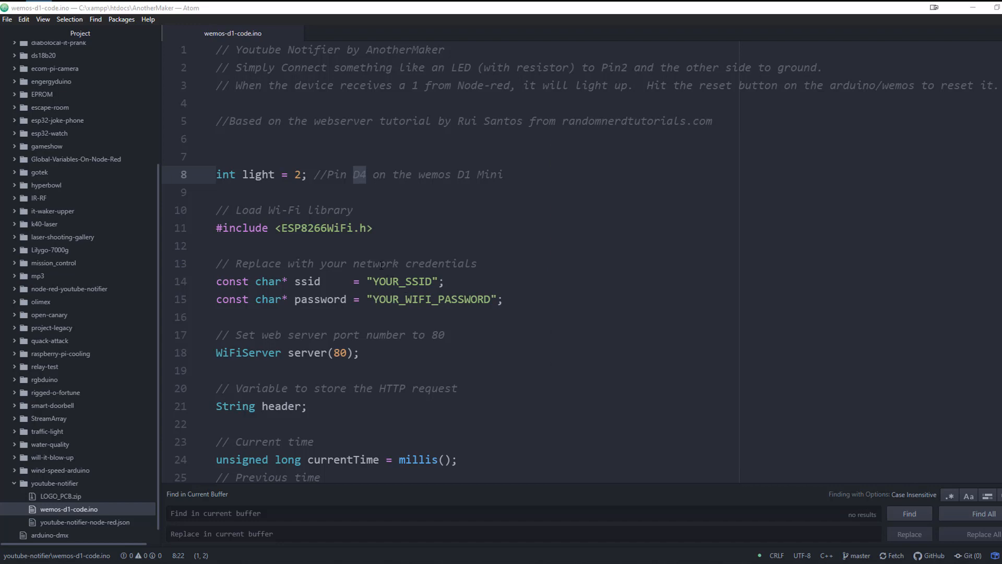
# - Scroll through the wemos-d1-code.ino sketch in Atom
pyautogui.scroll(-3)
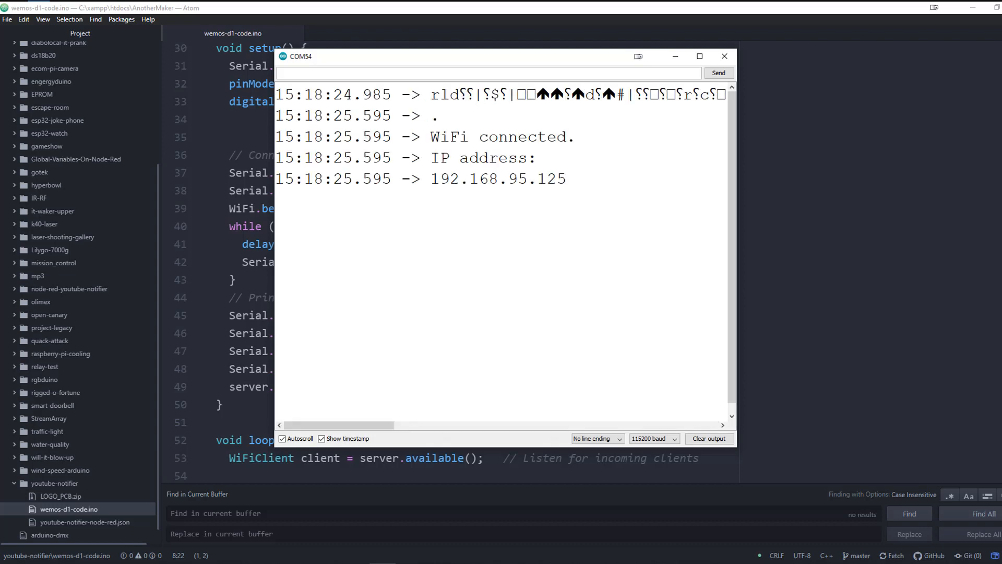
pyautogui.moveTo(577, 183)
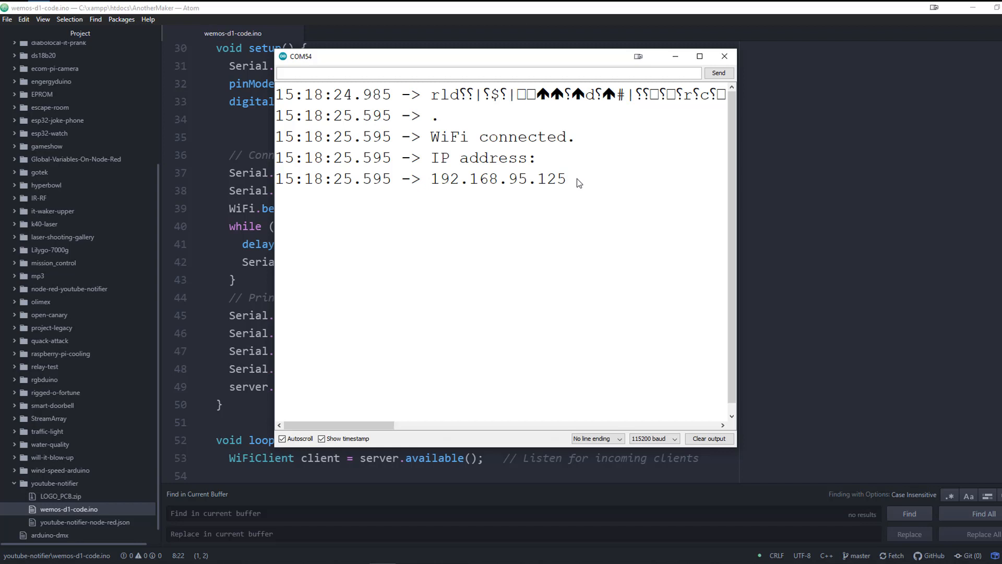
# - Copy IP address 192.168.95.125 from the serial output and minimize the monitor
pyautogui.doubleClick(498, 179)
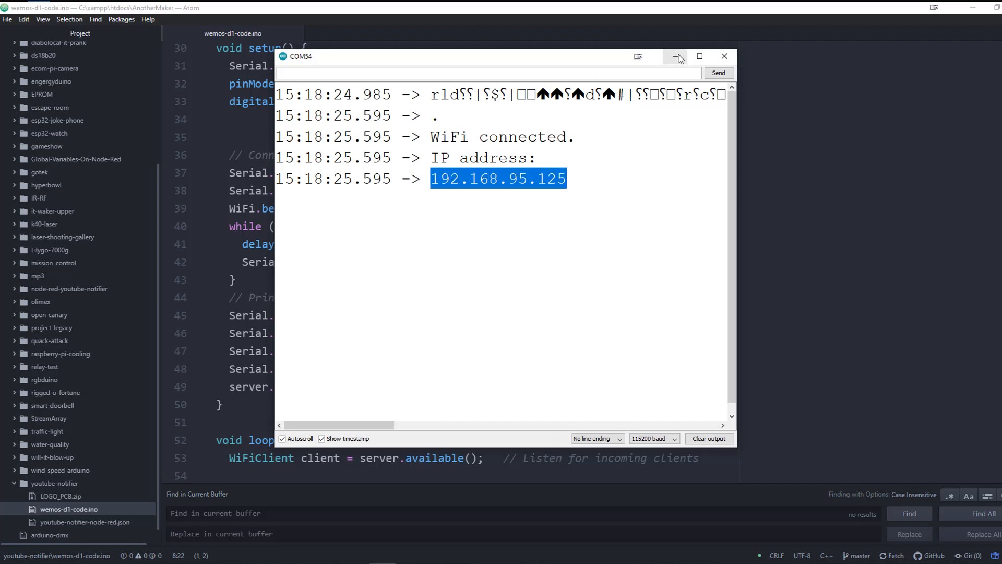
pyautogui.moveTo(677, 56)
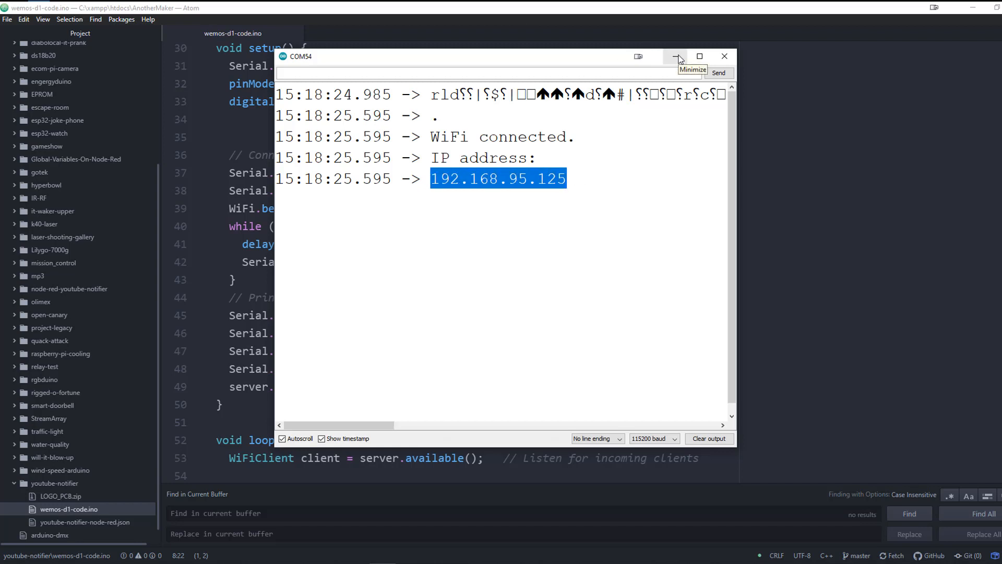
pyautogui.click(677, 57)
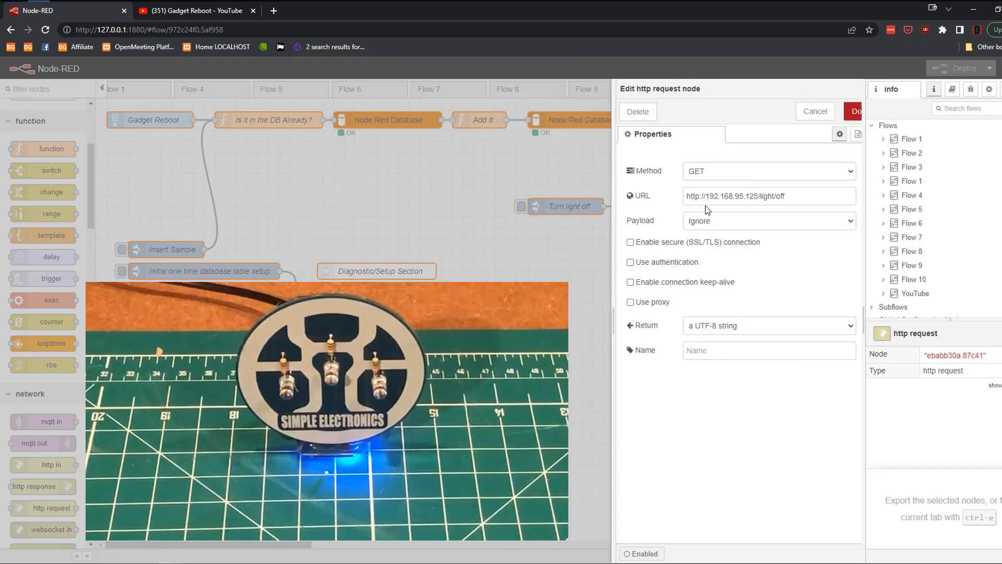
pyautogui.click(815, 111)
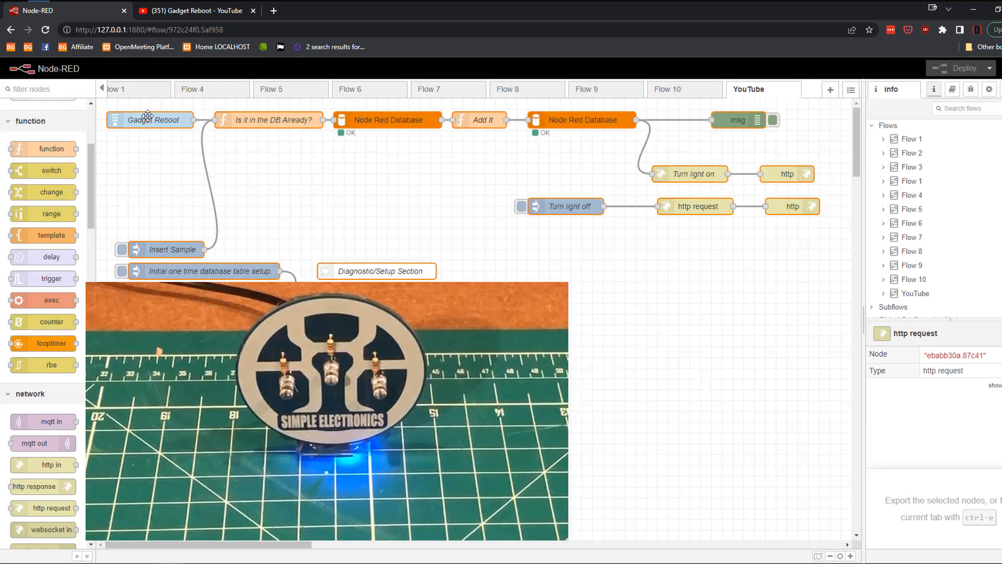